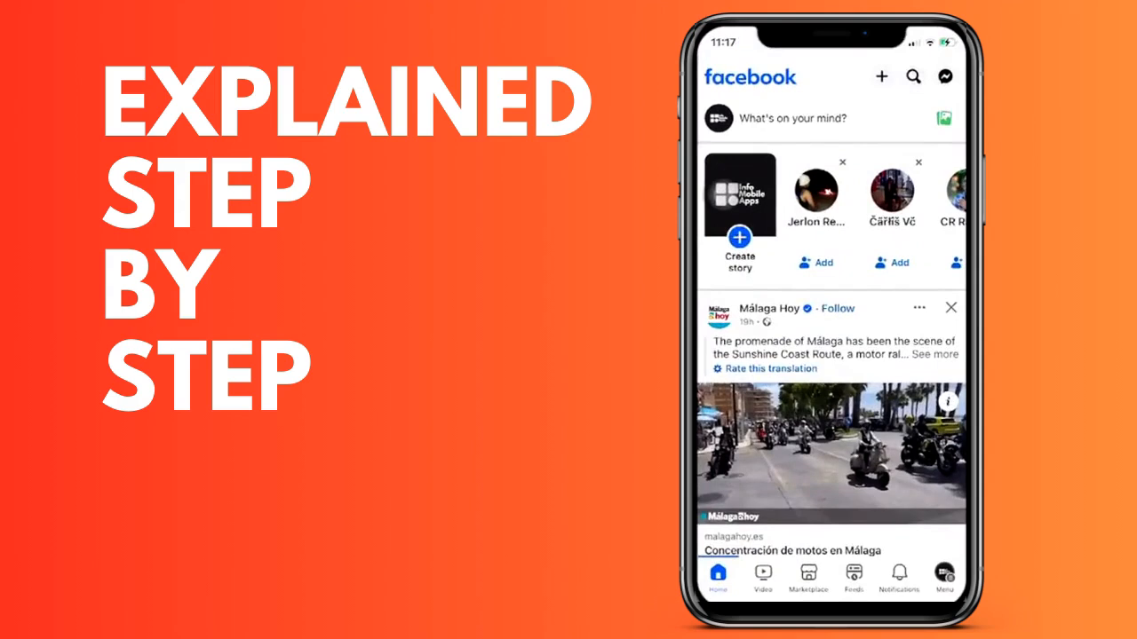
Block the suggested person from their profile's ••• menu and confirm Block.
click(815, 190)
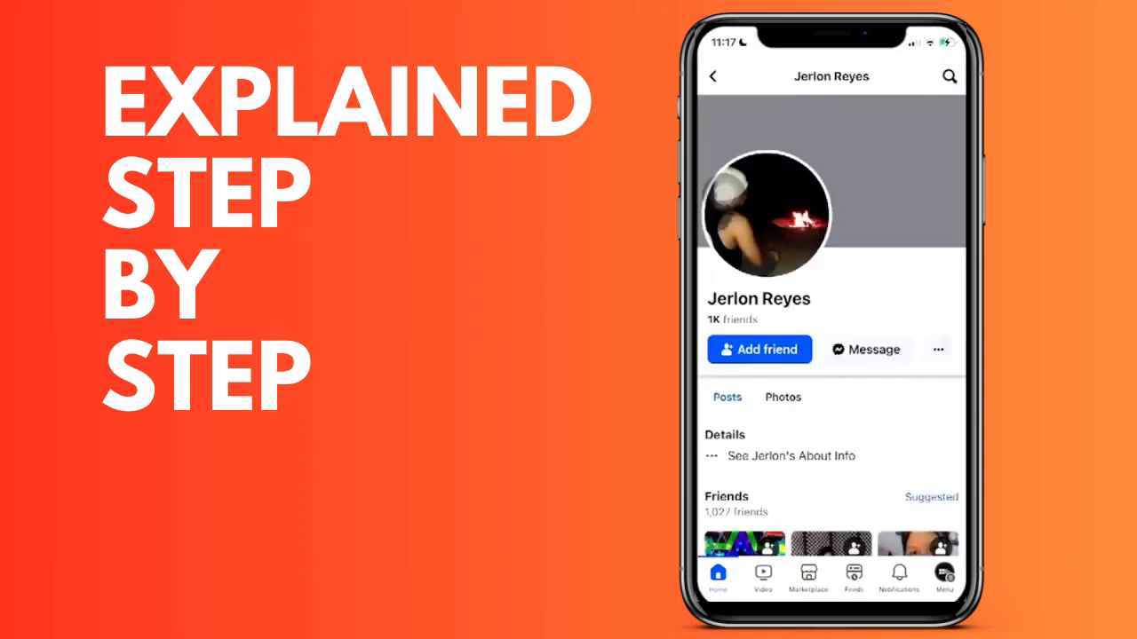
click(937, 349)
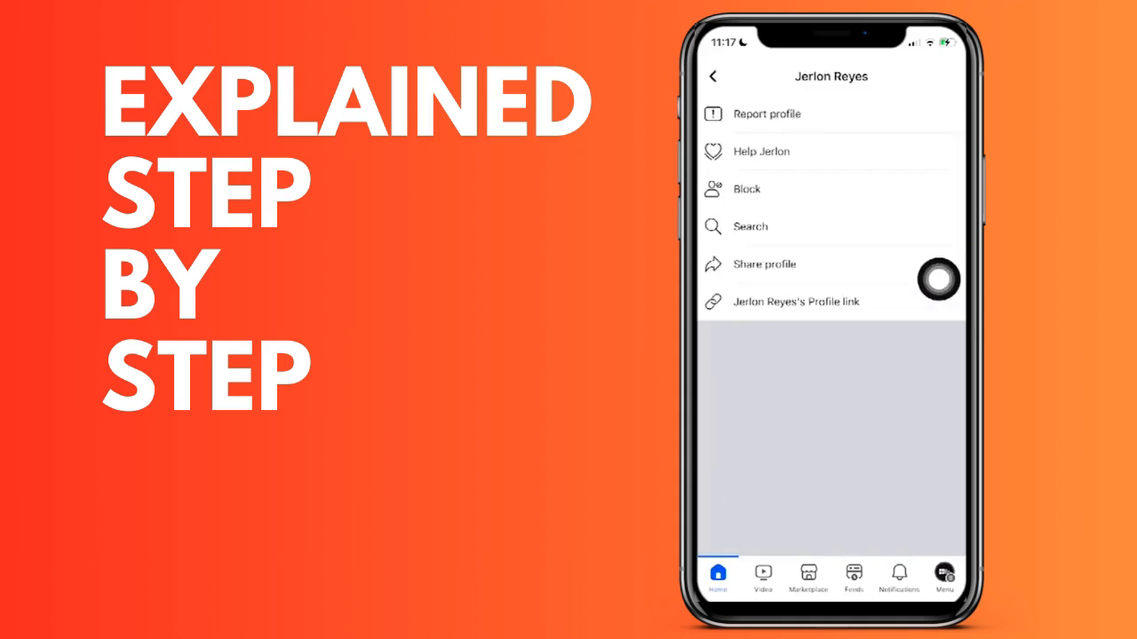
click(746, 188)
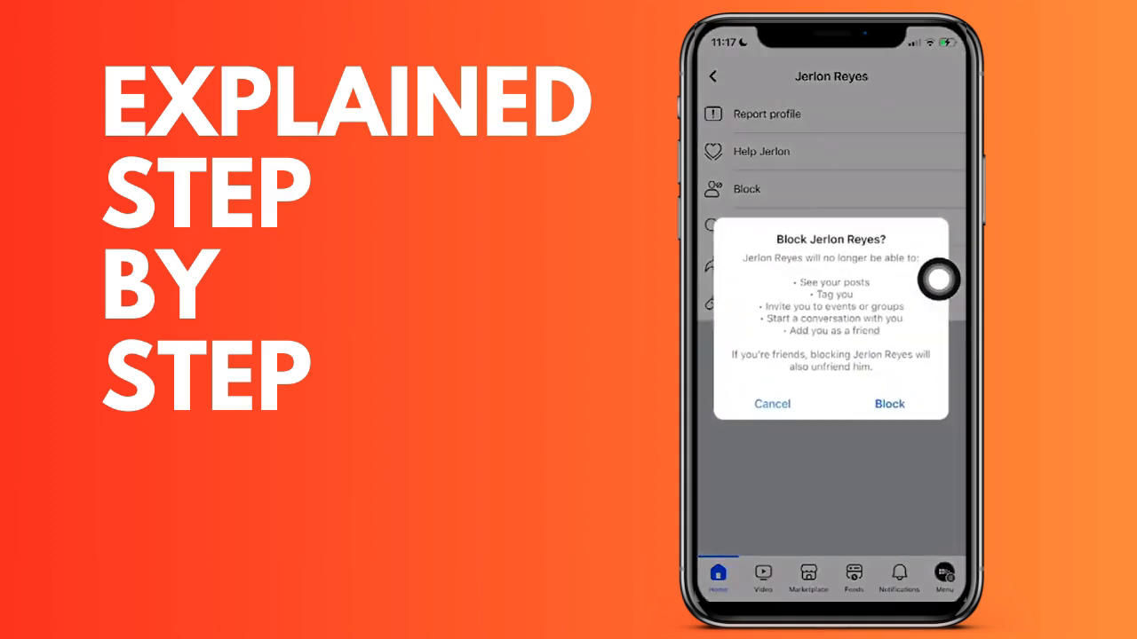
click(888, 403)
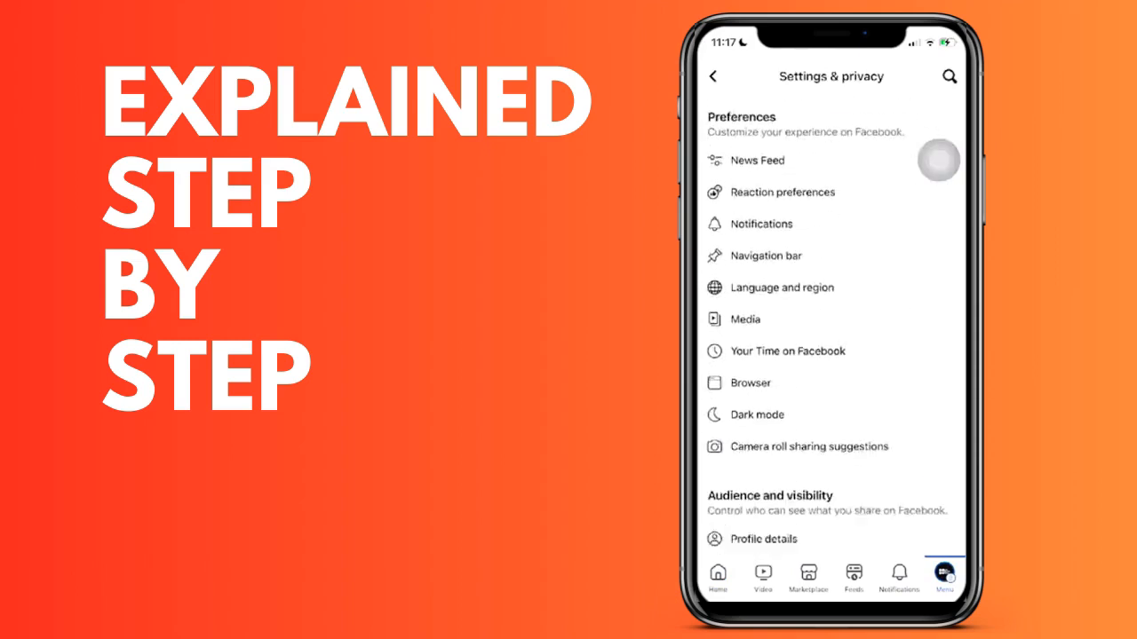
Scroll Settings & privacy until the Blocking entry under Audience and visibility is visible.
scroll(down, 3)
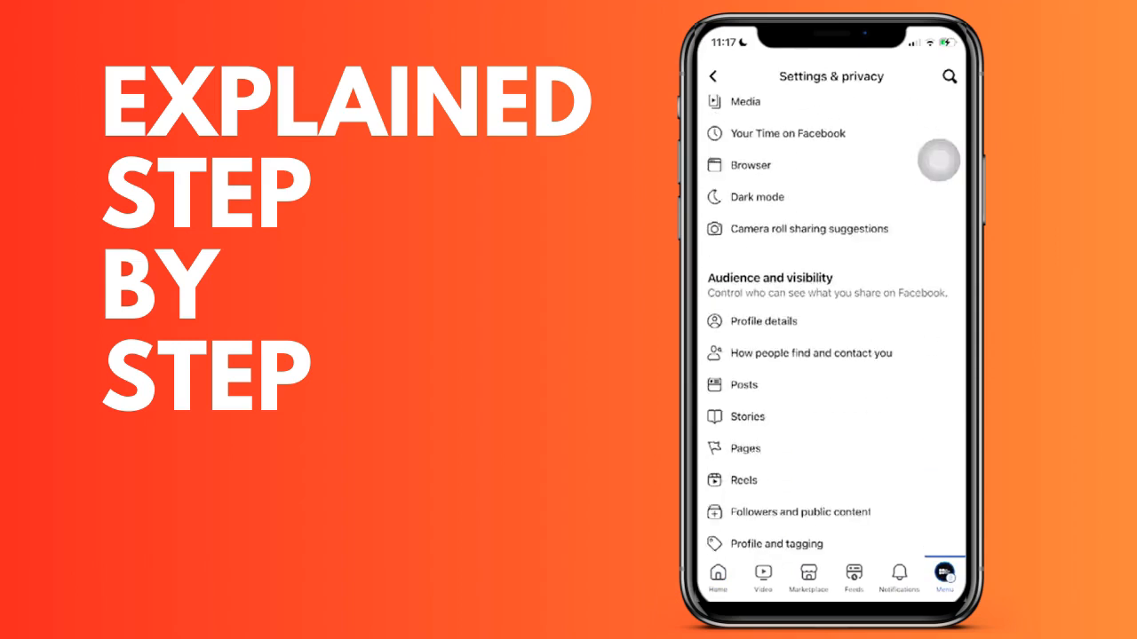
scroll(up, 3)
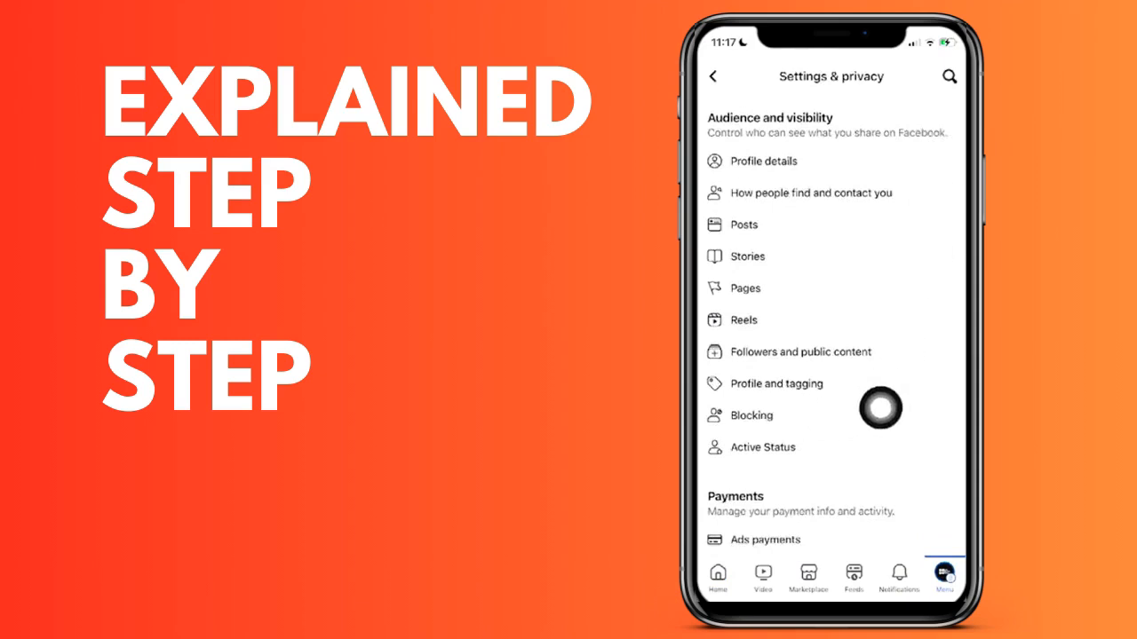
mouse_move(939, 400)
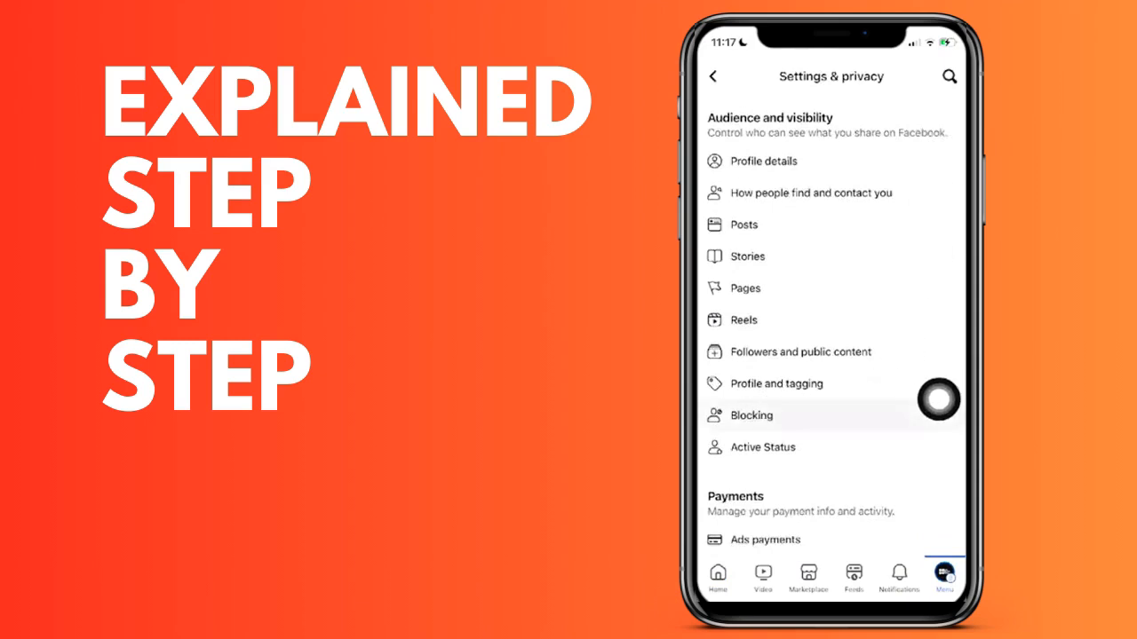